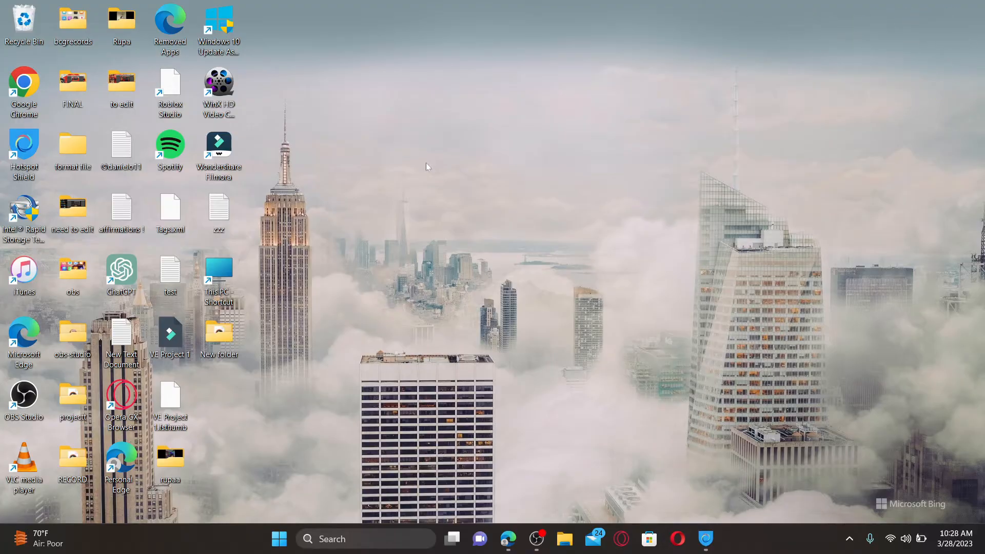
mouse_move(515, 446)
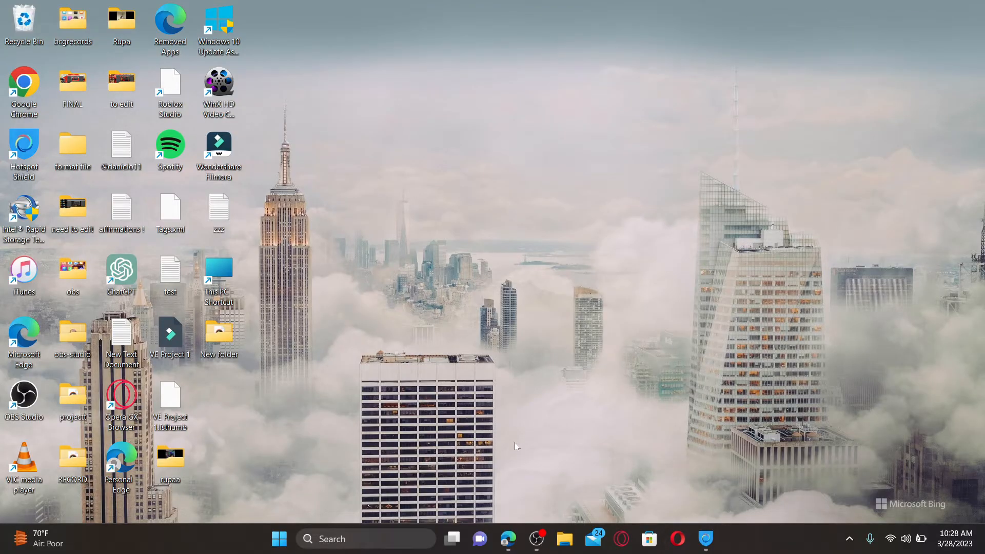
Step: Launch Microsoft Edge from the Windows taskbar
click(507, 539)
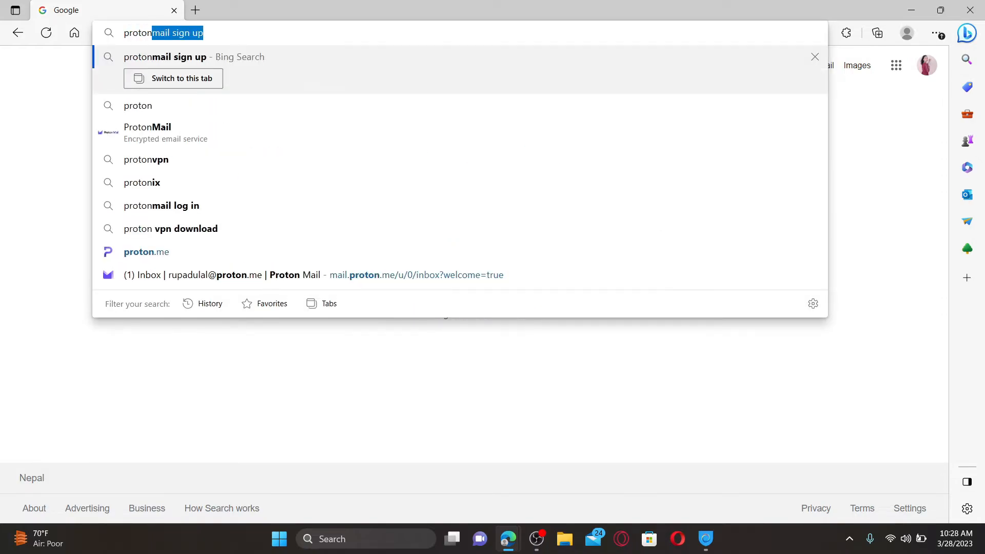
Step: Go to proton.me and start the account sign-in page
click(147, 253)
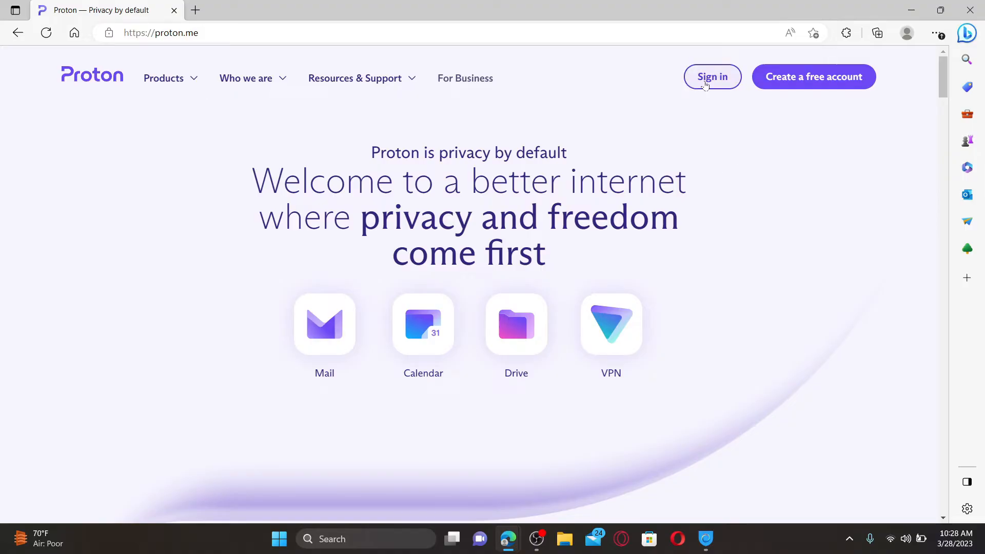
click(712, 77)
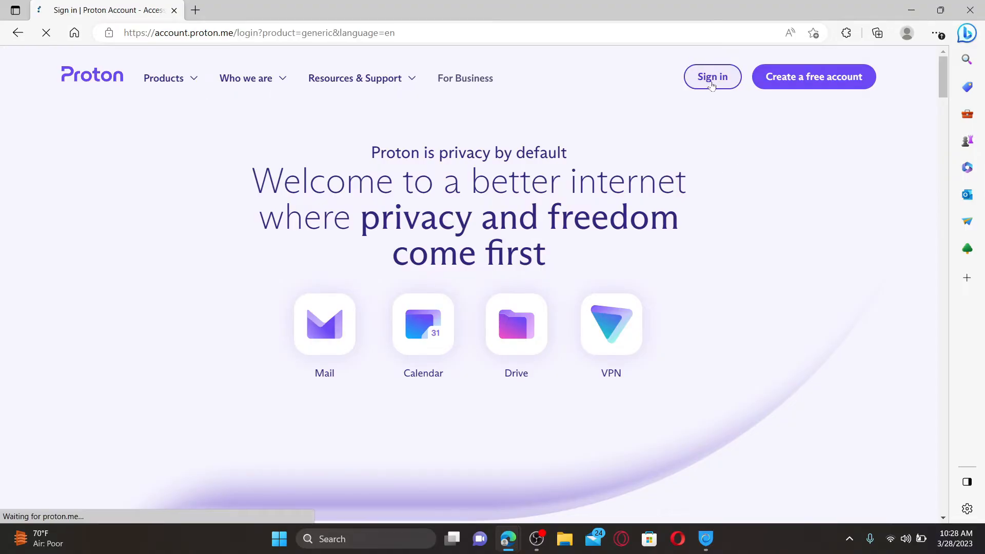
click(711, 77)
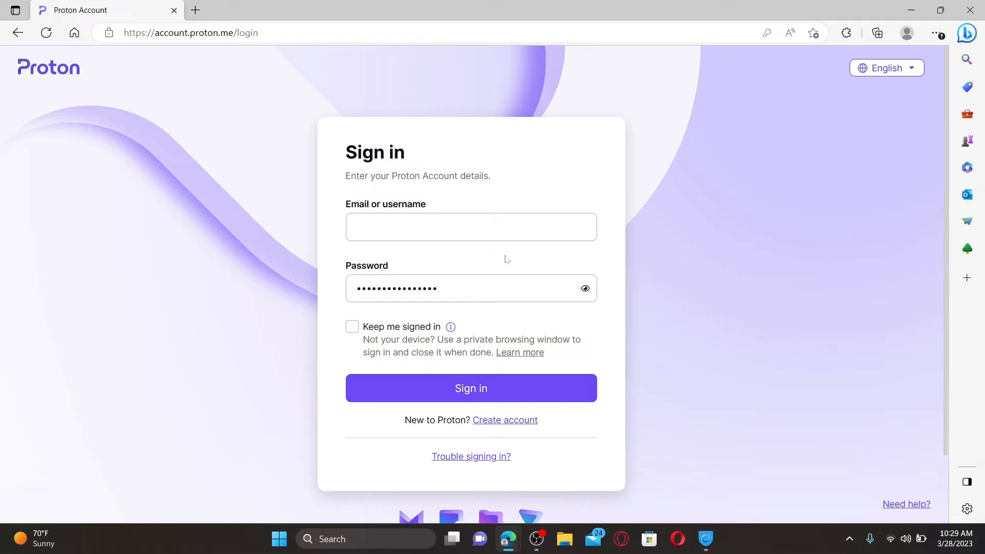
mouse_move(387, 215)
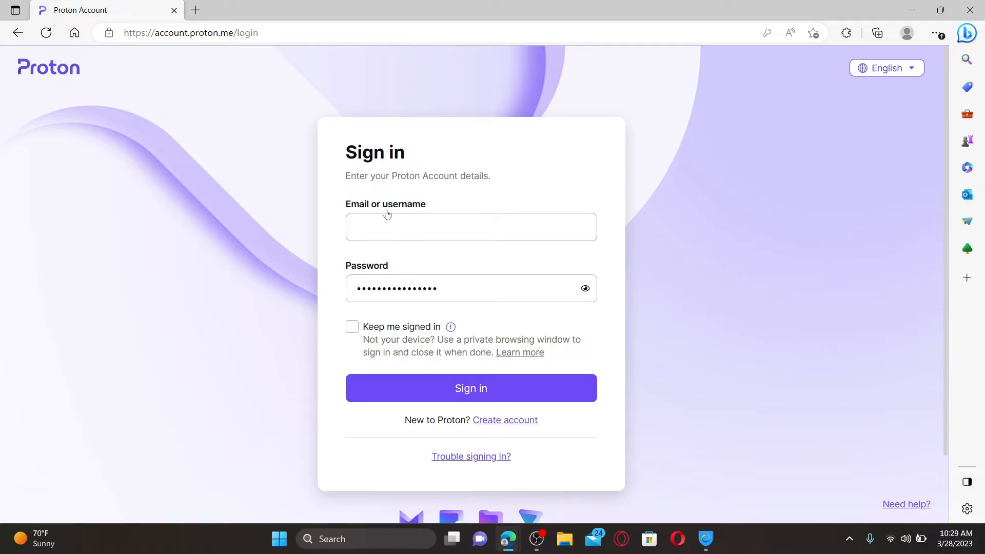
mouse_move(408, 214)
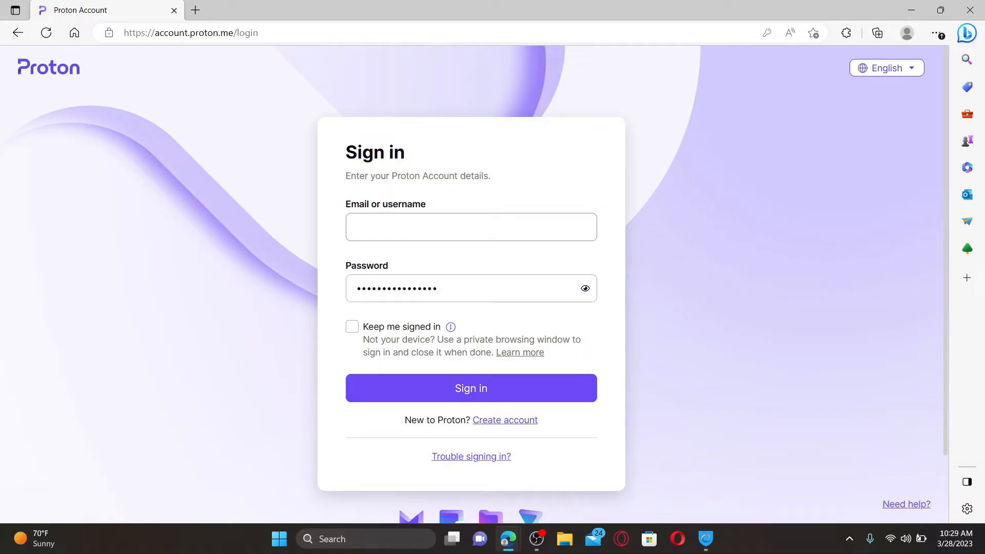
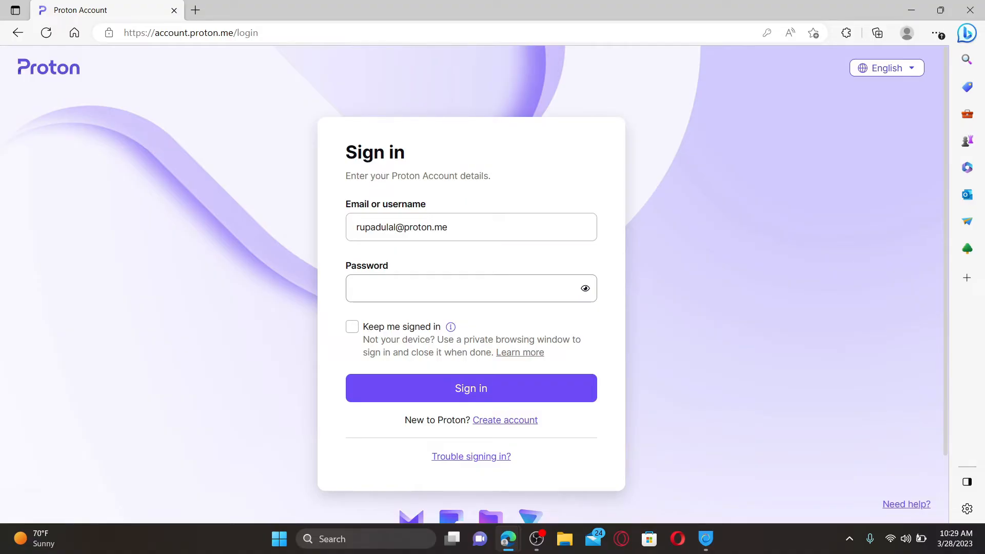
text(password)
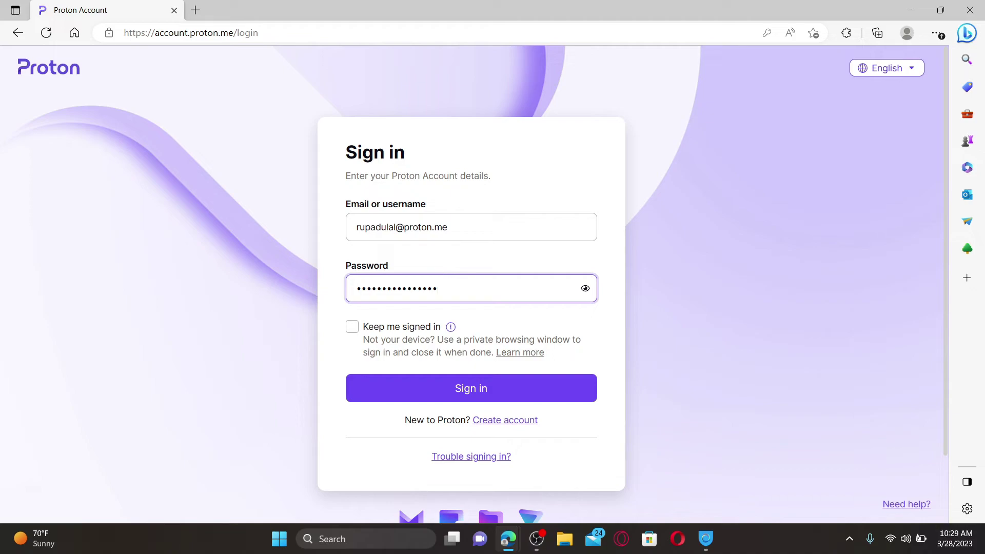
click(352, 326)
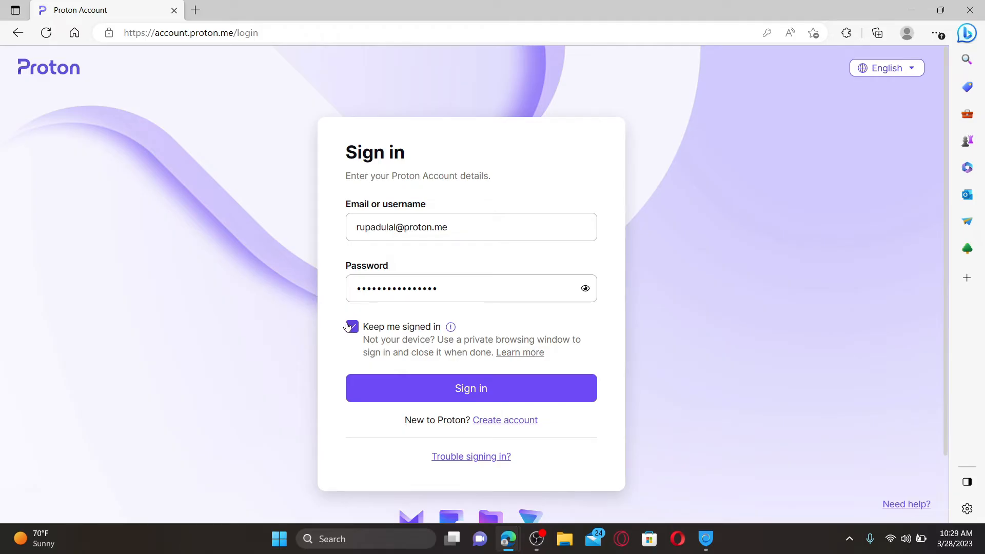
click(352, 326)
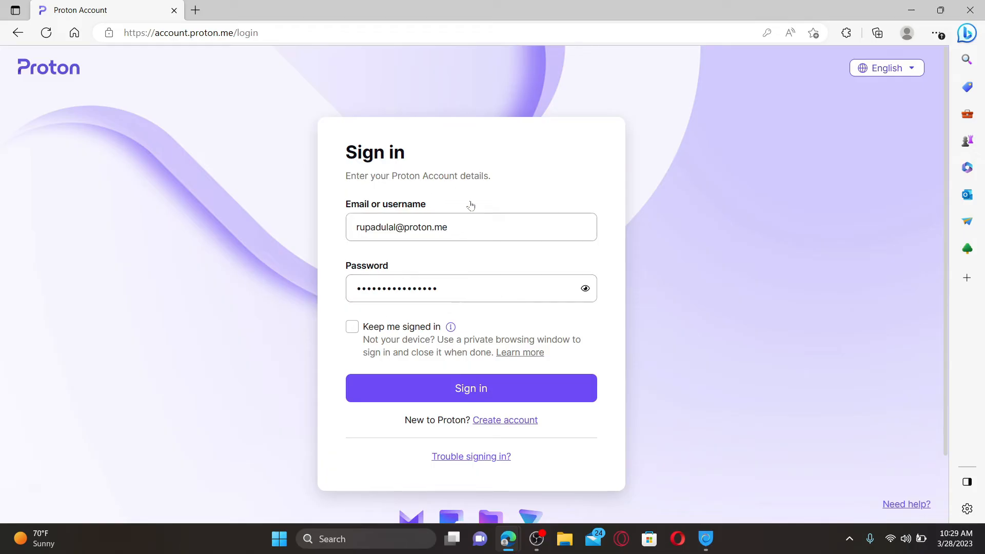
mouse_move(490, 462)
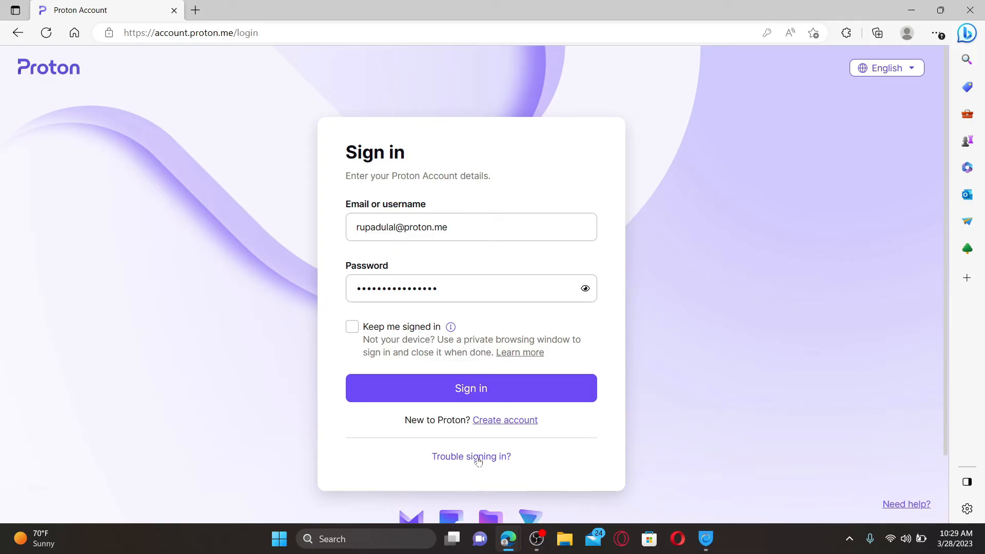
mouse_move(602, 183)
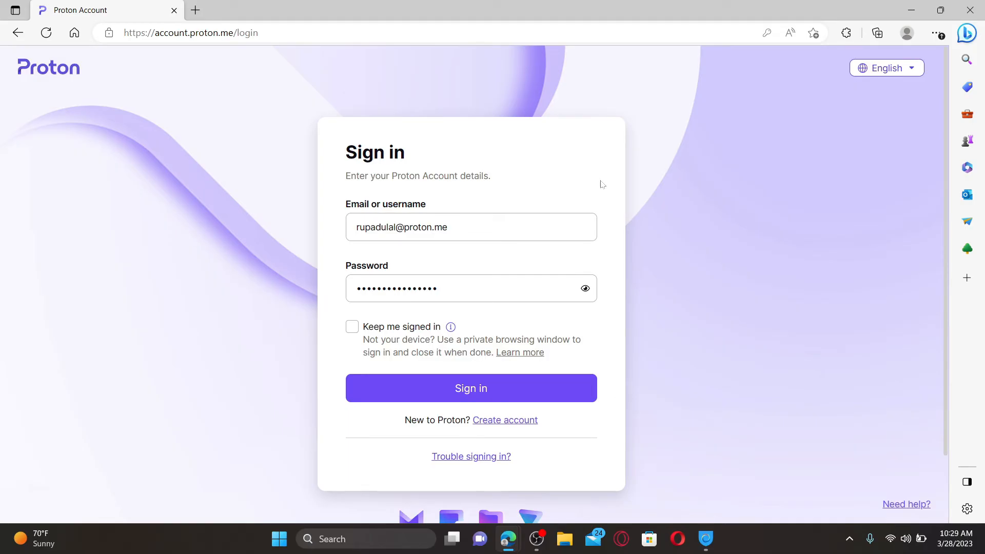
click(471, 387)
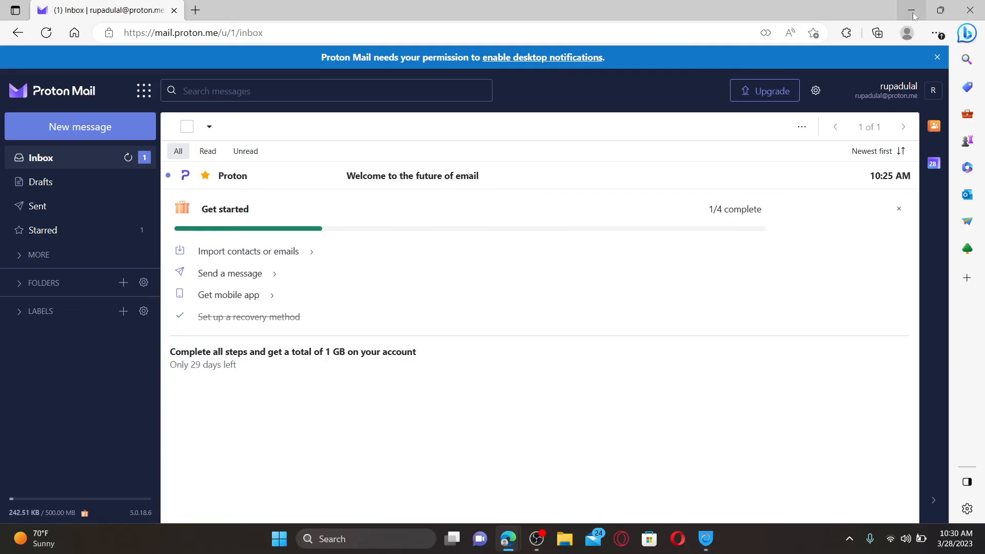
Step: Minimize the Edge window showing the Proton Mail inbox to reveal the desktop
click(911, 10)
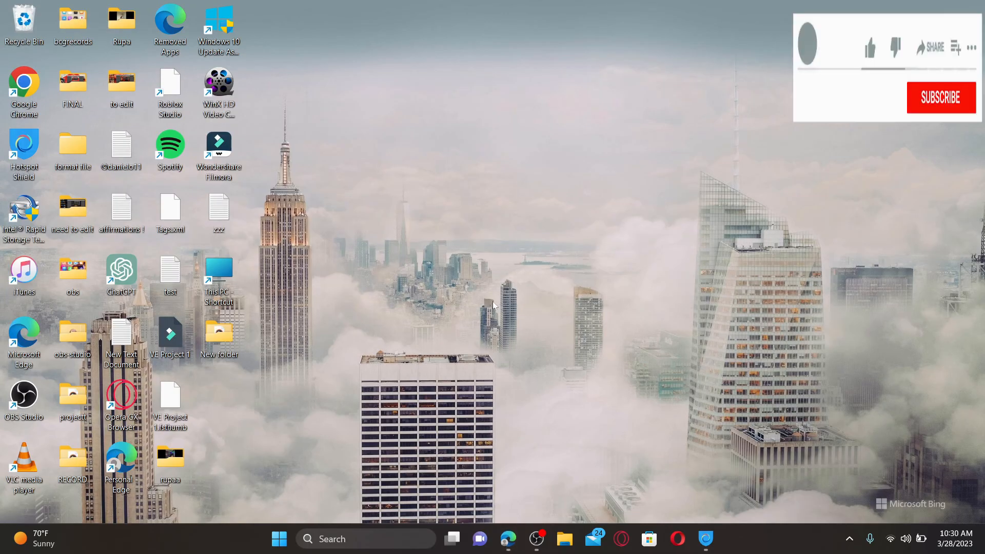